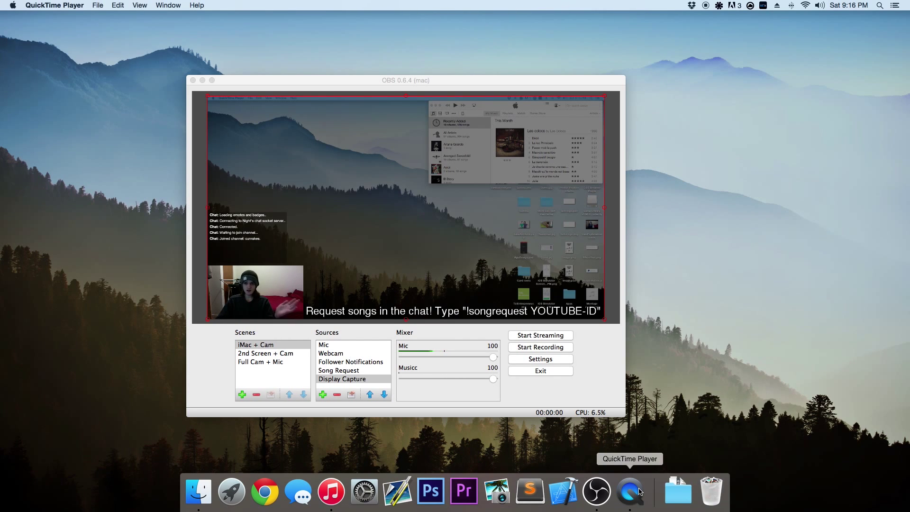
mouse_move(254, 50)
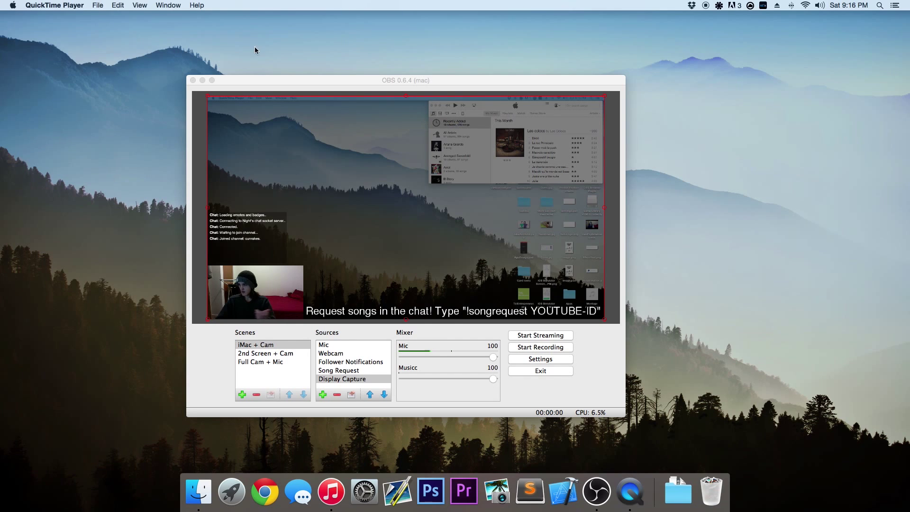
- Start a new QuickTime movie recording from the File menu, showing the webcam preview
click(97, 6)
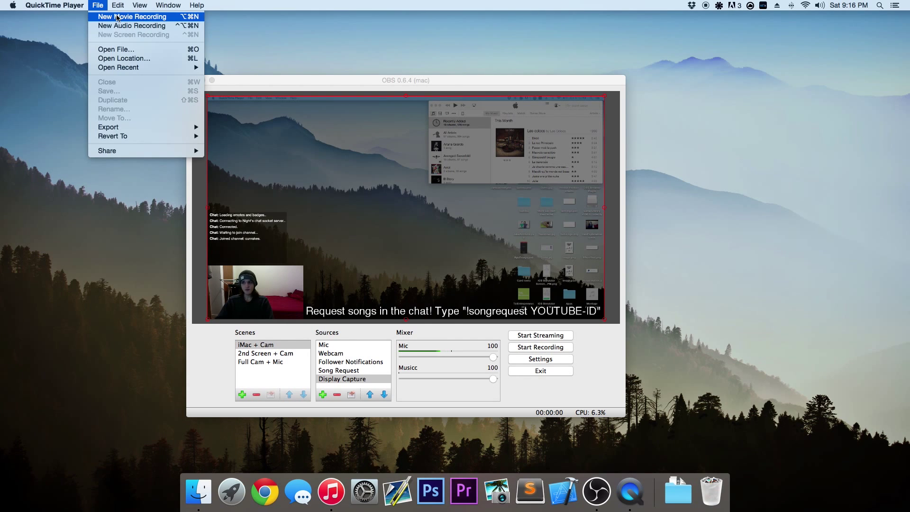
click(132, 16)
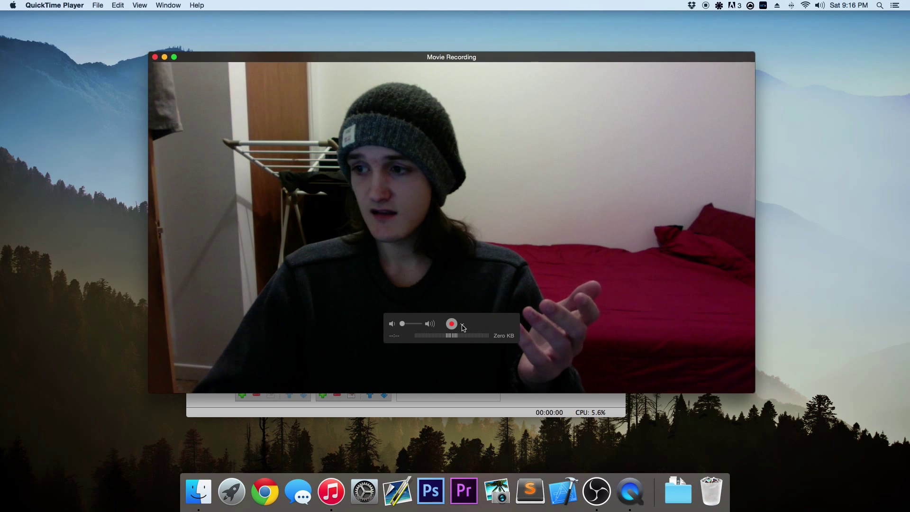
- Switch the recording camera source to the iPhone to mirror the Clash of Clans screen
click(462, 324)
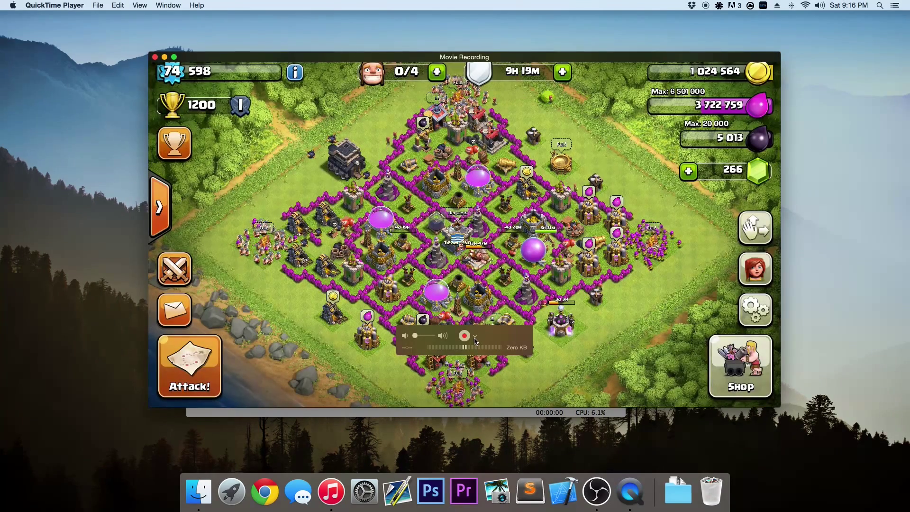
click(475, 335)
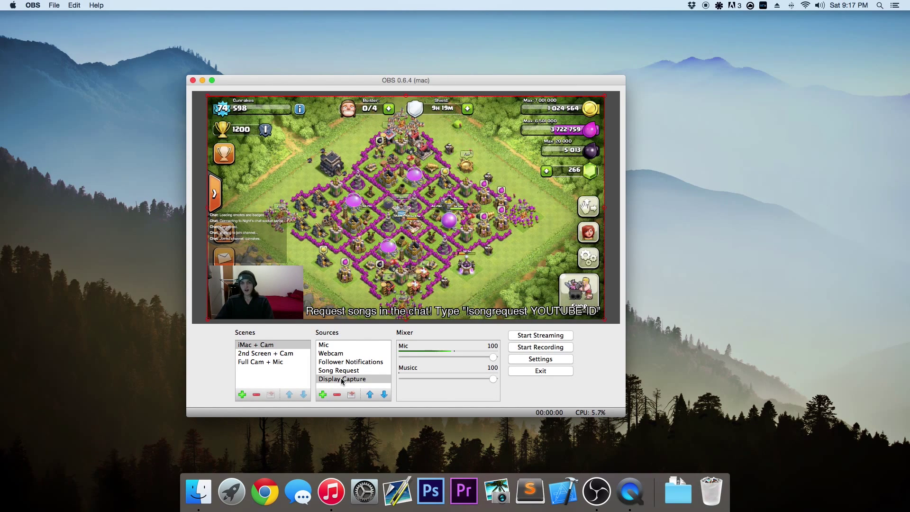
- Check the OBS Display Capture source's properties, then close them
click(341, 378)
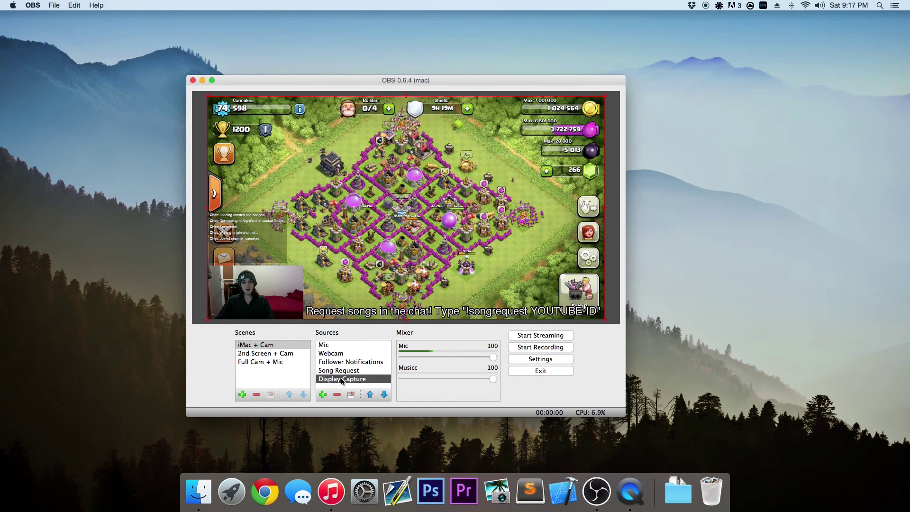
double_click(341, 378)
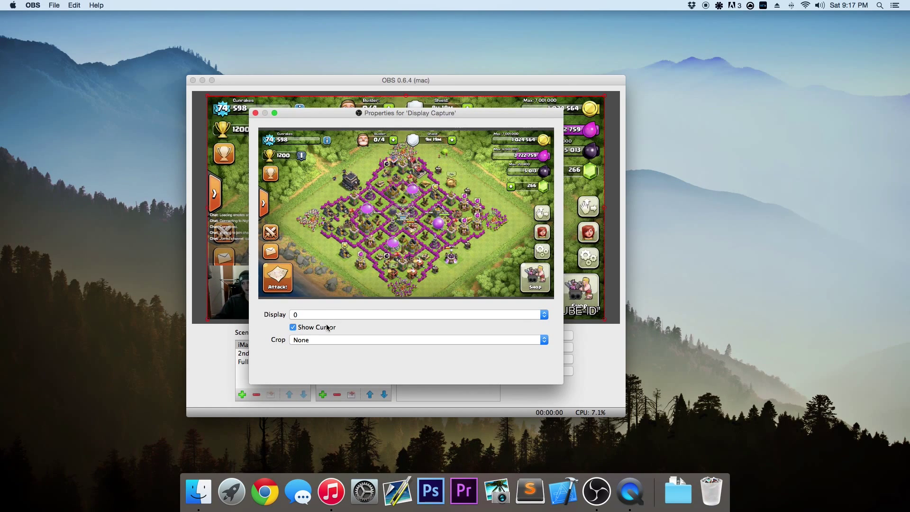
click(255, 113)
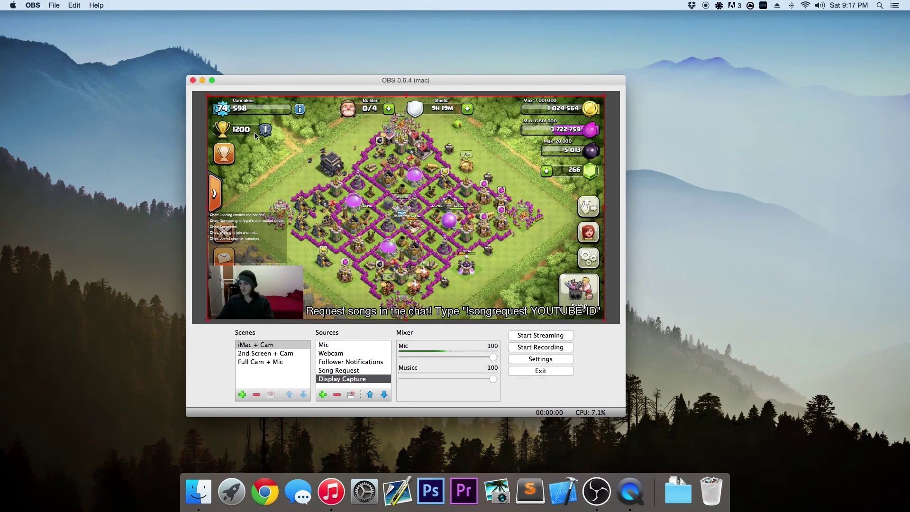